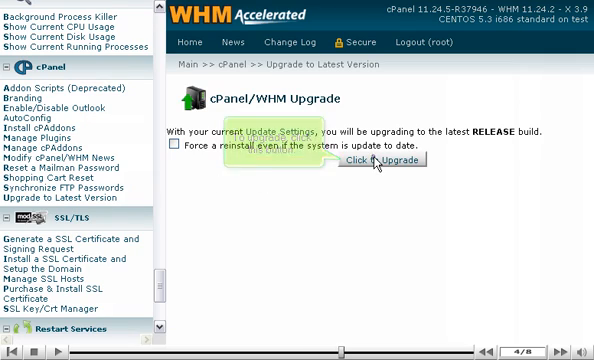
Launch the cPanel/WHM upgrade to the latest release build from the Upgrade page
left_click(380, 160)
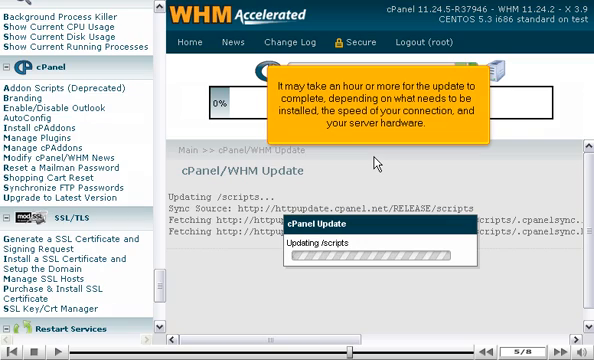